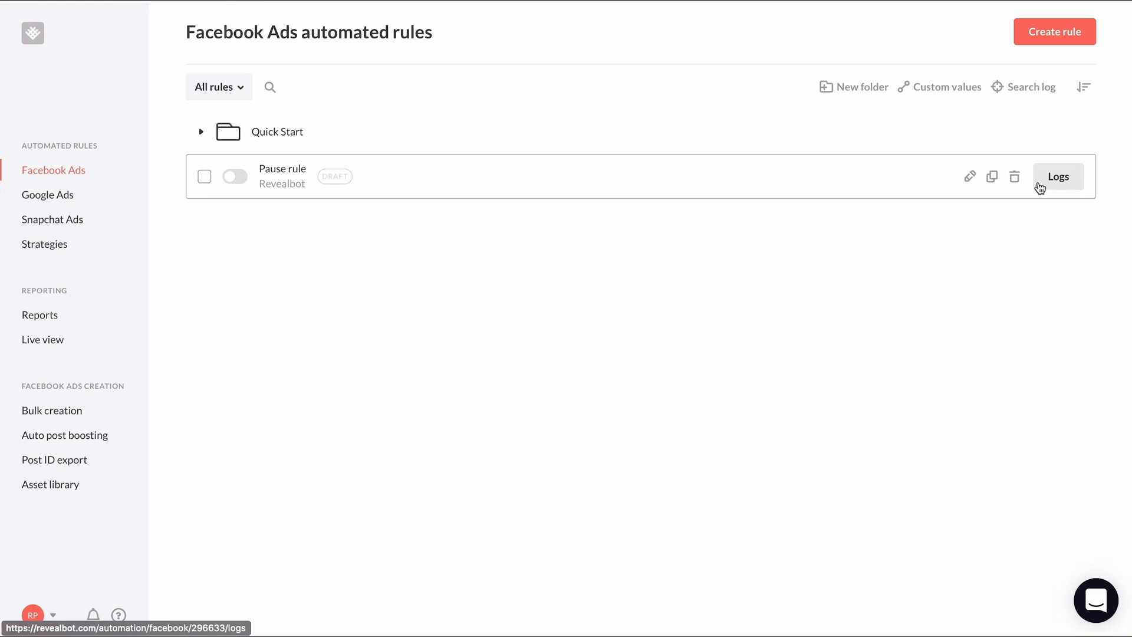
Open the Logs view from the Pause rule's row on the automated rules page
{"action": "left_click", "coordinate": [1057, 177]}
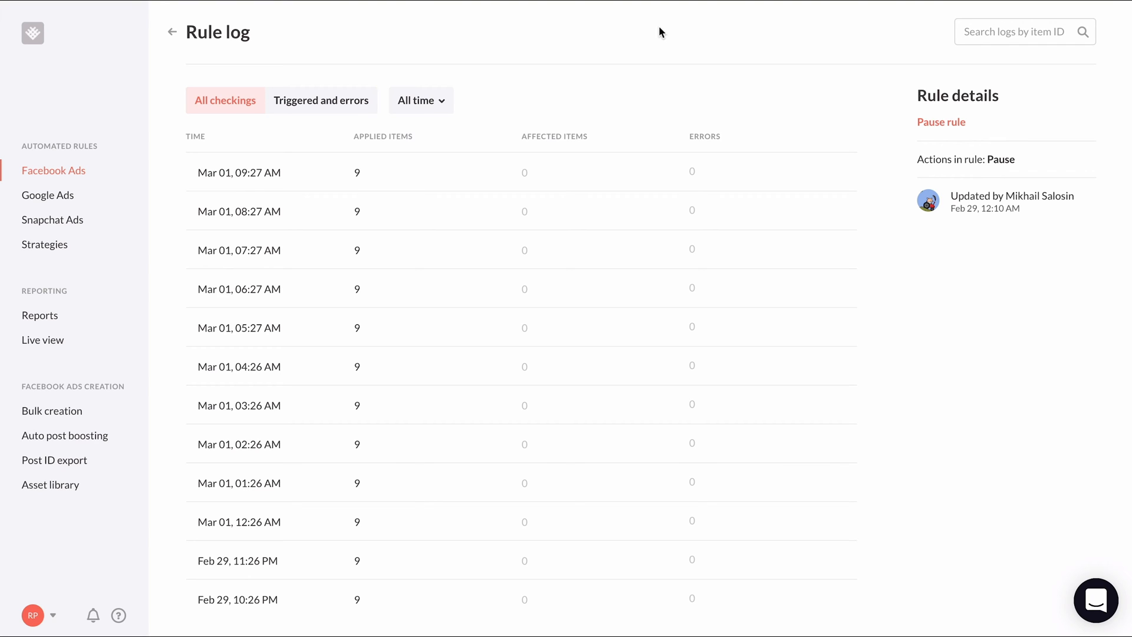
Filter the rule log to 'Triggered and errors', showing seven checks affecting 5 of 9 items
{"action": "left_click", "coordinate": [322, 100]}
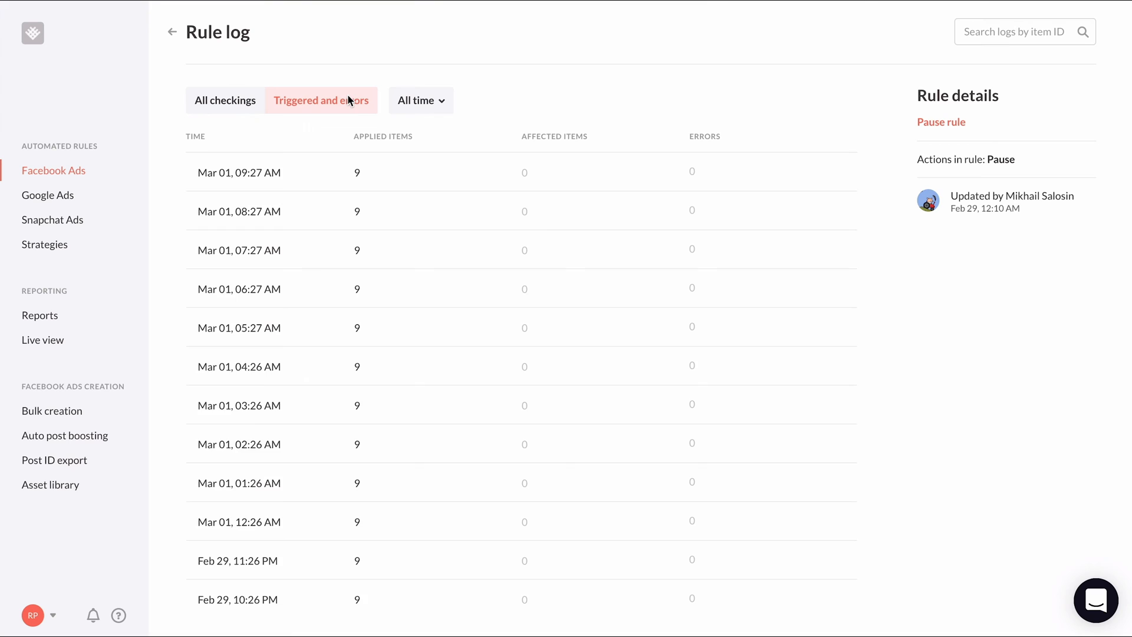
{"action": "left_click", "coordinate": [321, 99]}
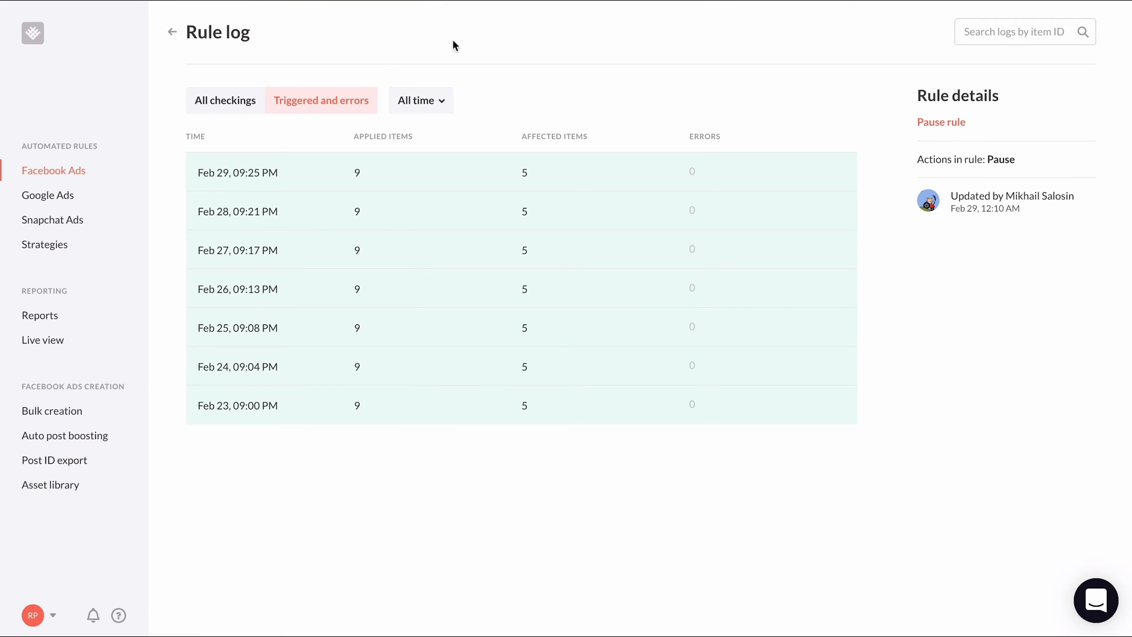
{"action": "left_click", "coordinate": [420, 99]}
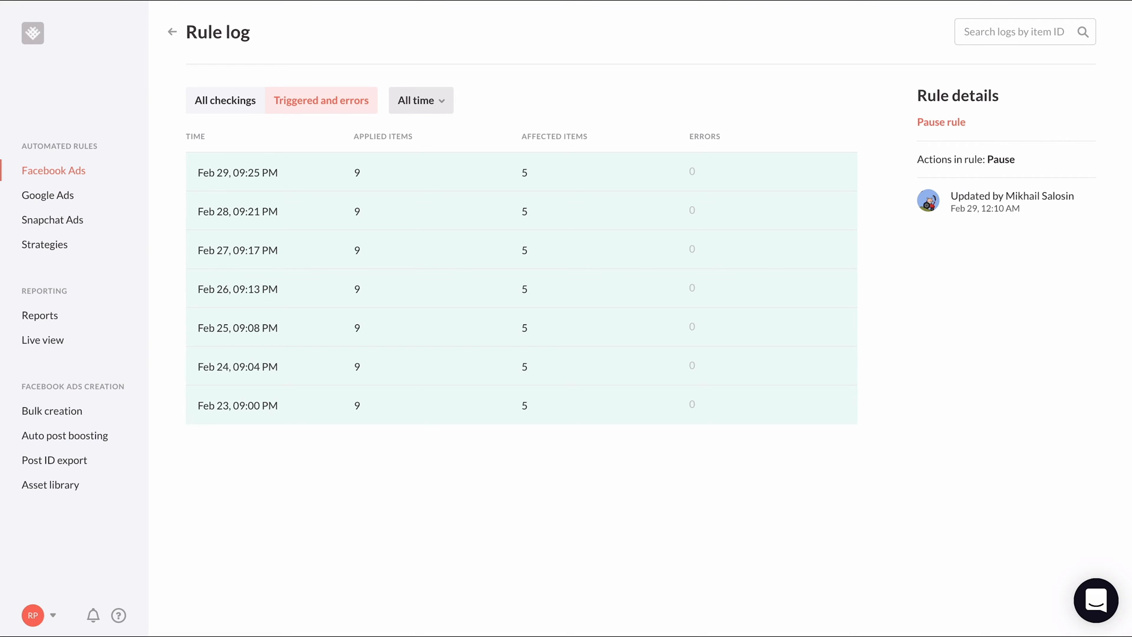
{"action": "left_click", "coordinate": [524, 172]}
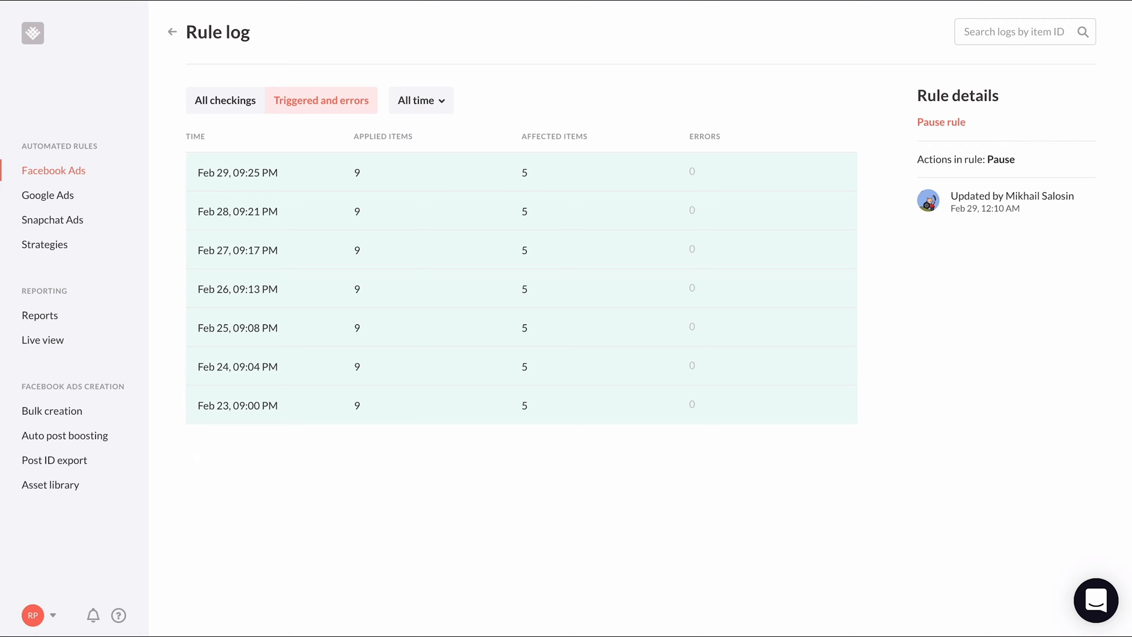
{"action": "mouse_move", "coordinate": [820, 172]}
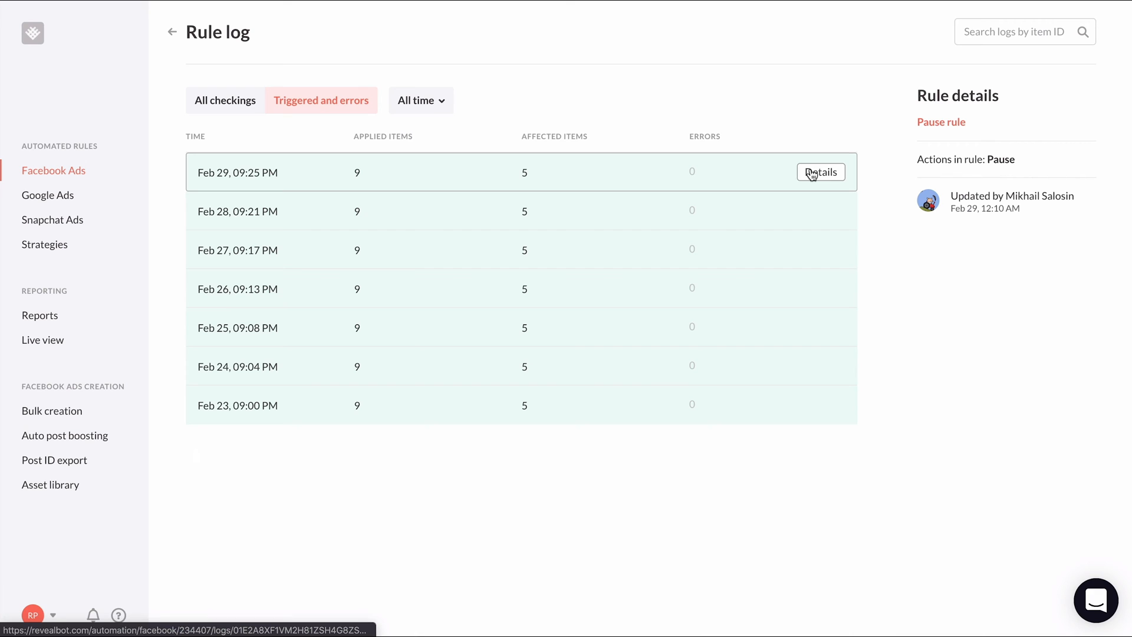
Open Details for the latest triggered check to see paused ad sets and ROAS metrics
{"action": "left_click", "coordinate": [821, 172]}
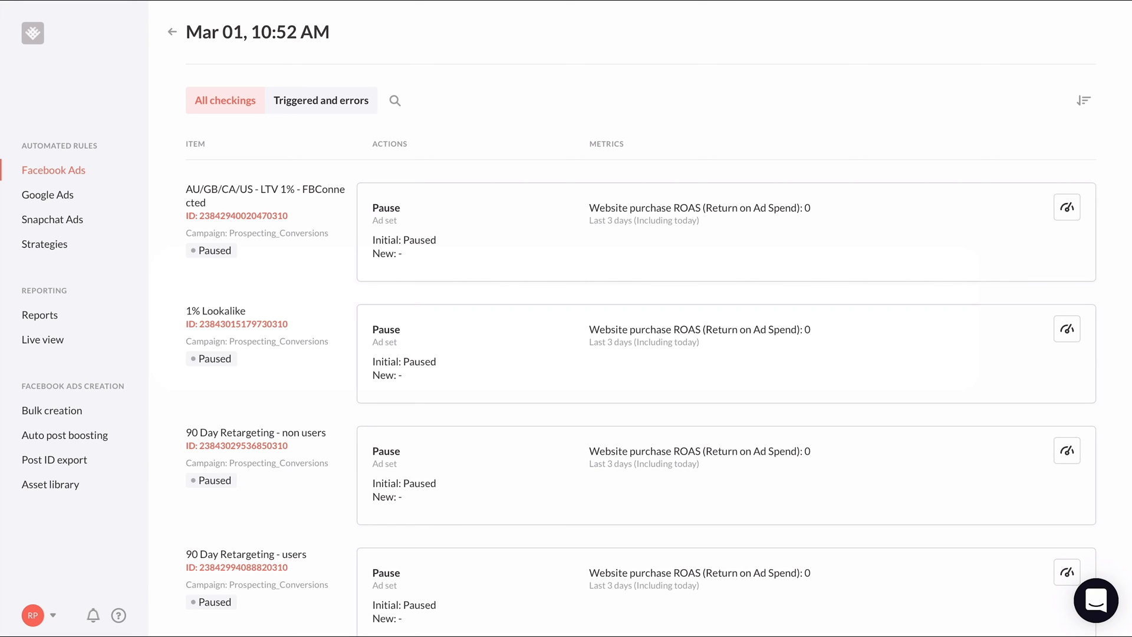
{"action": "mouse_move", "coordinate": [251, 215]}
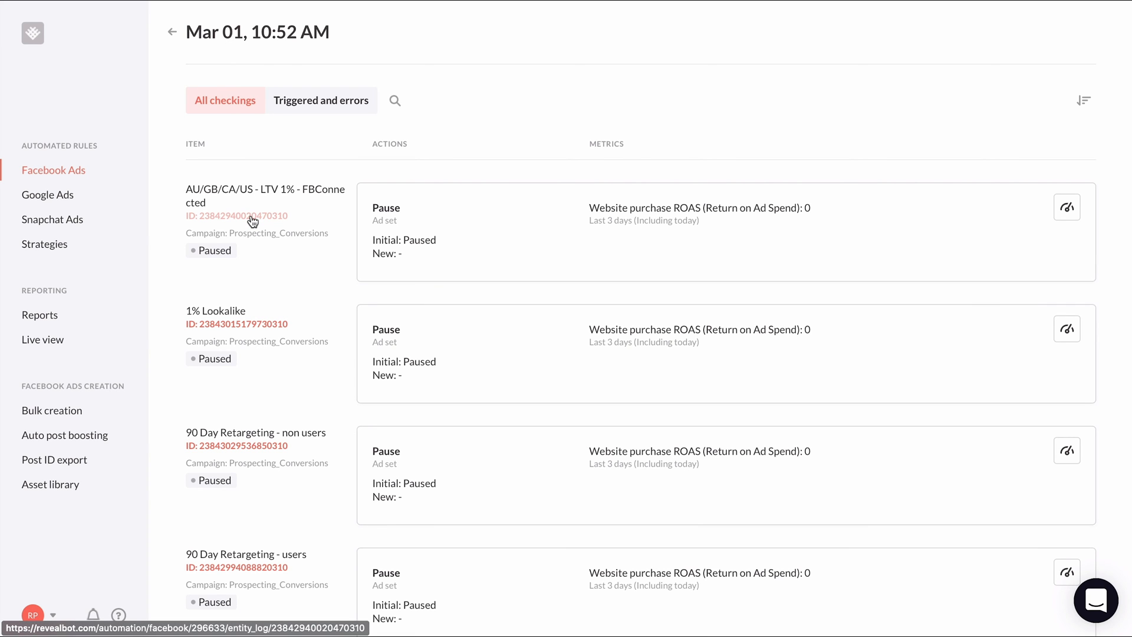
View the AU/GB/CA/US - LTV 1% - FBConnected ad set's log, then return to the rules list
{"action": "left_click", "coordinate": [236, 215]}
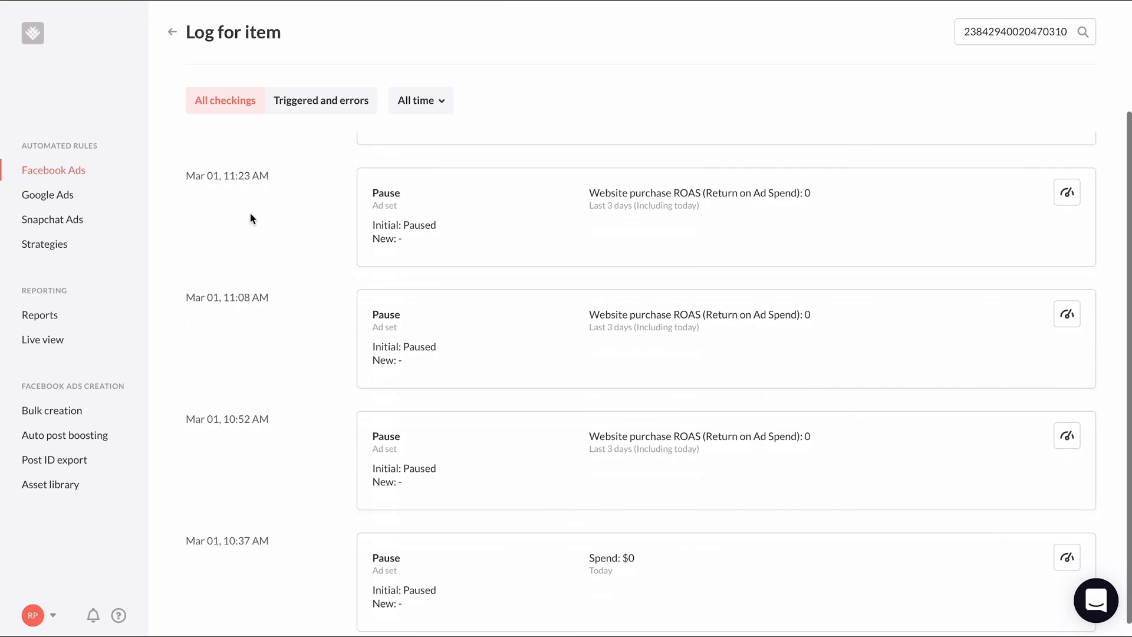
{"action": "scroll", "scroll_direction": "up", "scroll_amount": 3}
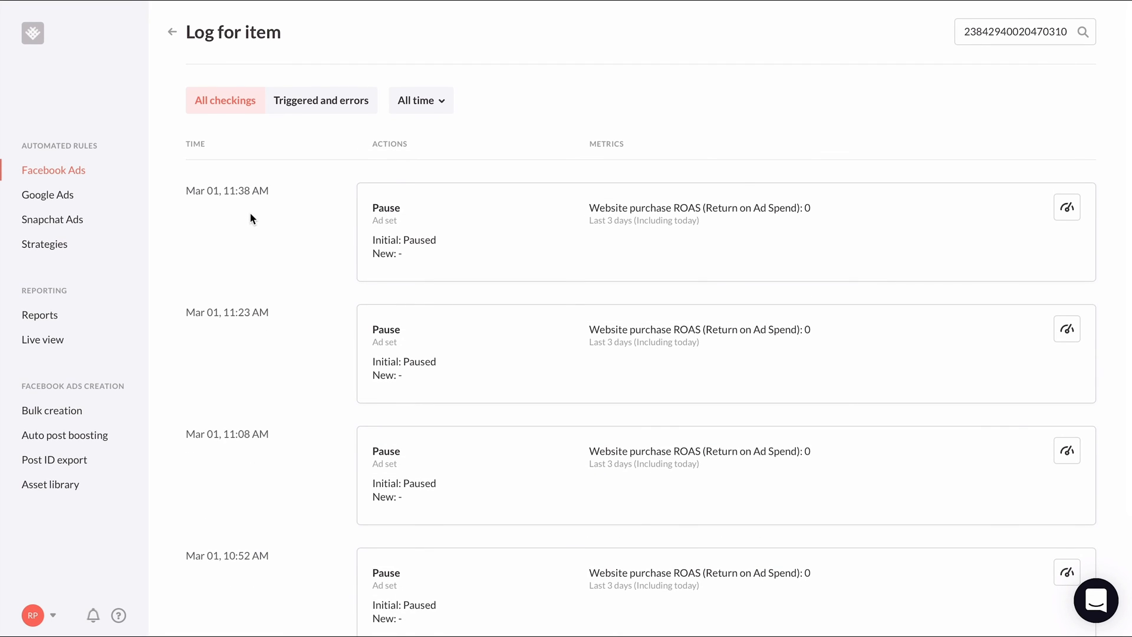
{"action": "left_click", "coordinate": [172, 31]}
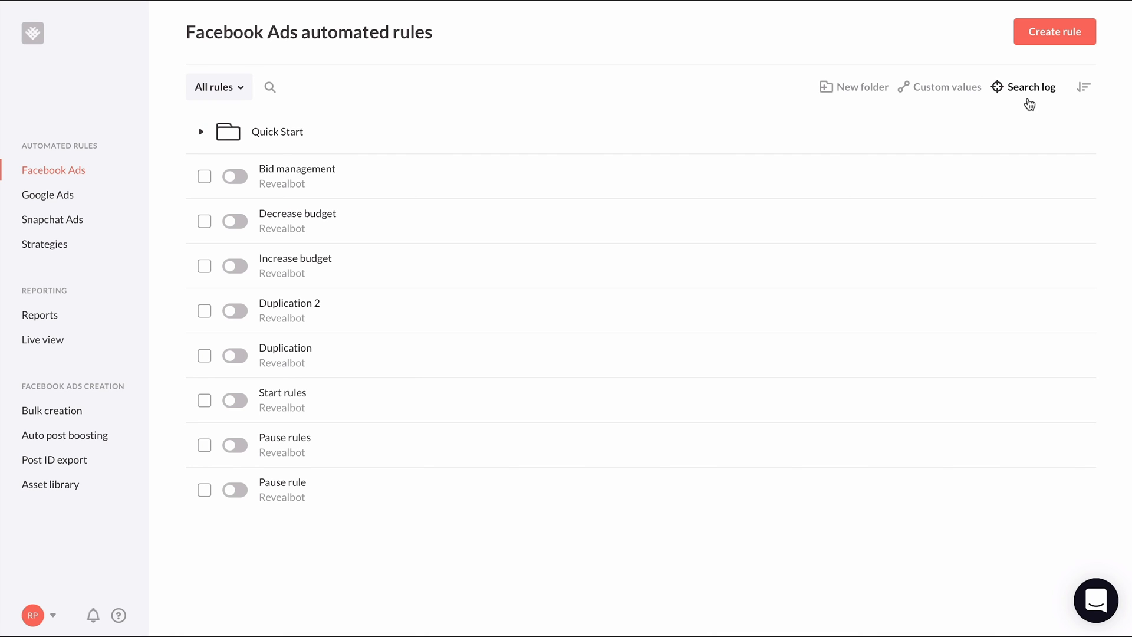
{"action": "mouse_move", "coordinate": [1029, 97]}
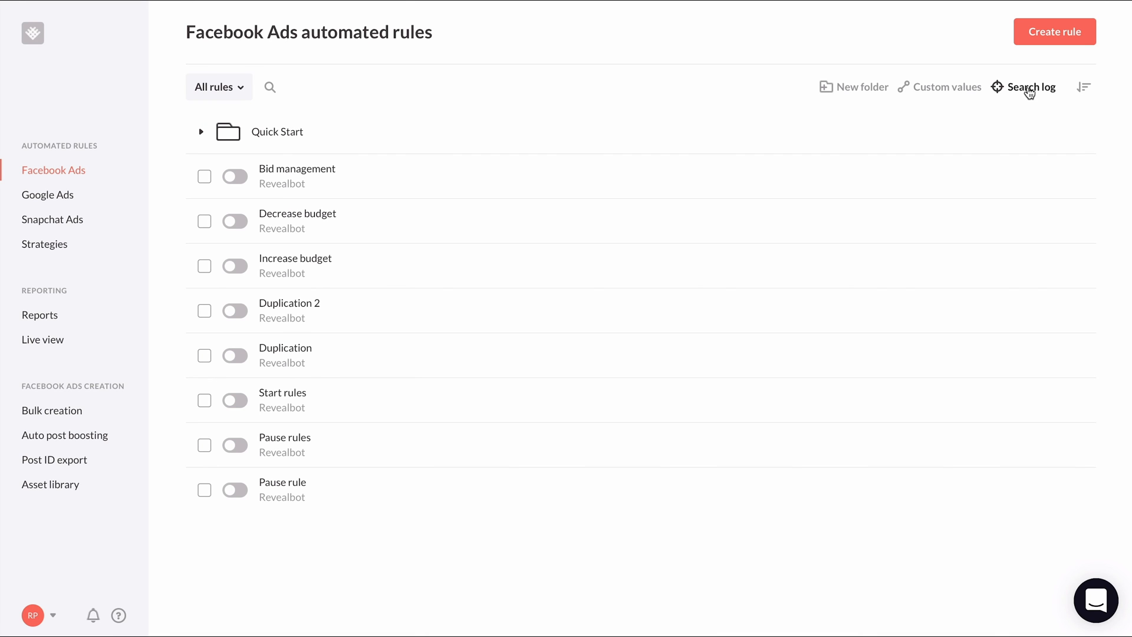
{"action": "left_click", "coordinate": [1030, 87]}
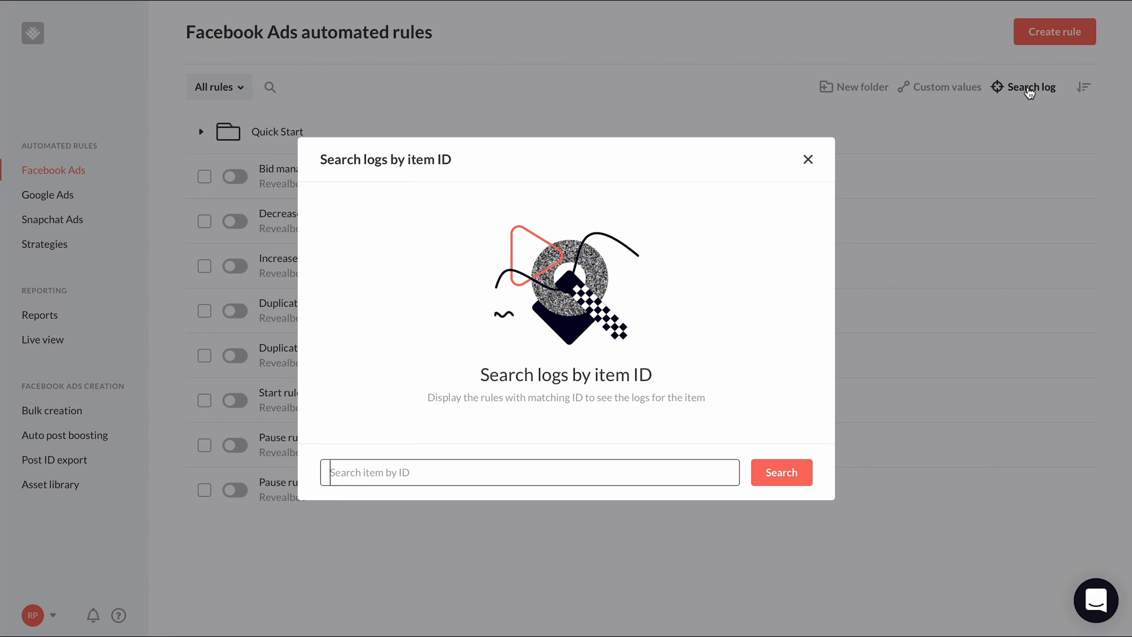
{"action": "type", "text": "23842986580910310"}
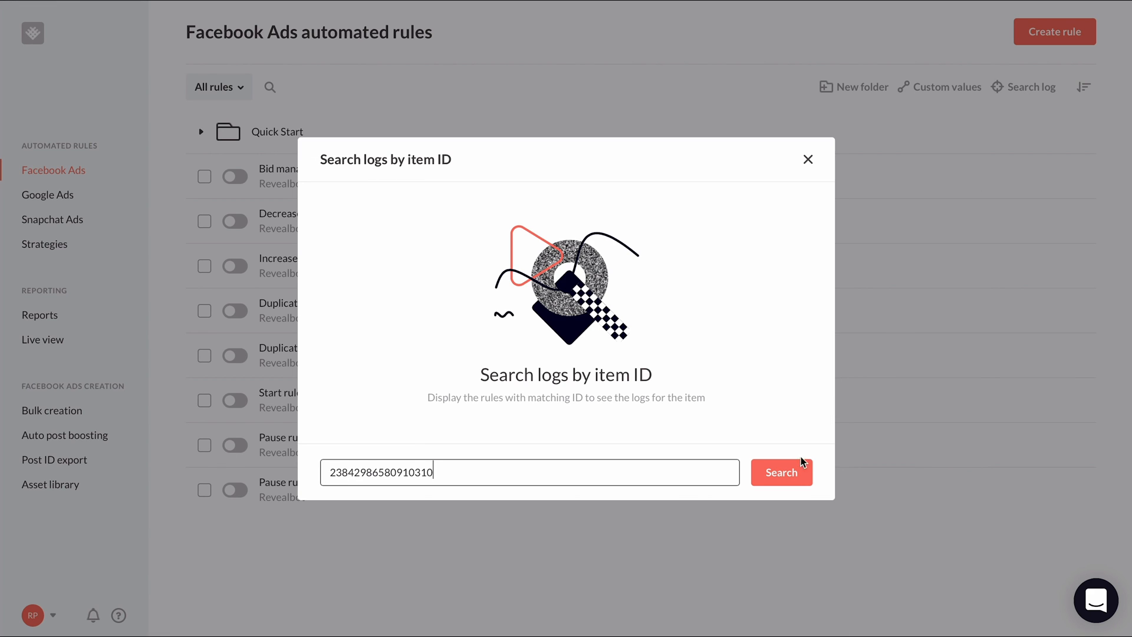
{"action": "left_click", "coordinate": [780, 472]}
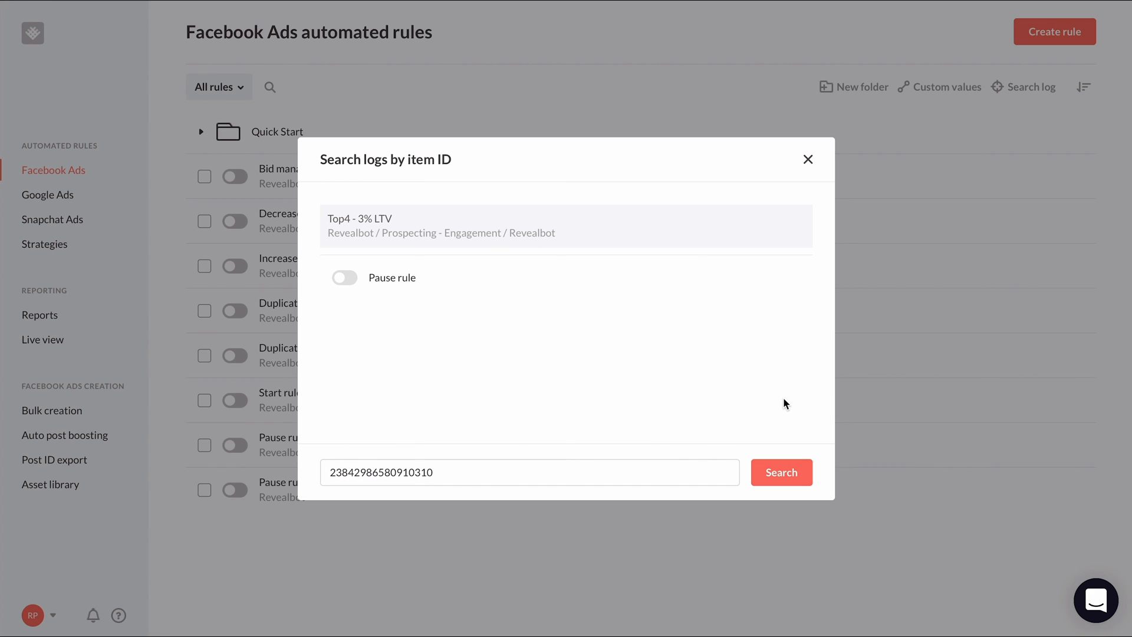
{"action": "left_click", "coordinate": [781, 472]}
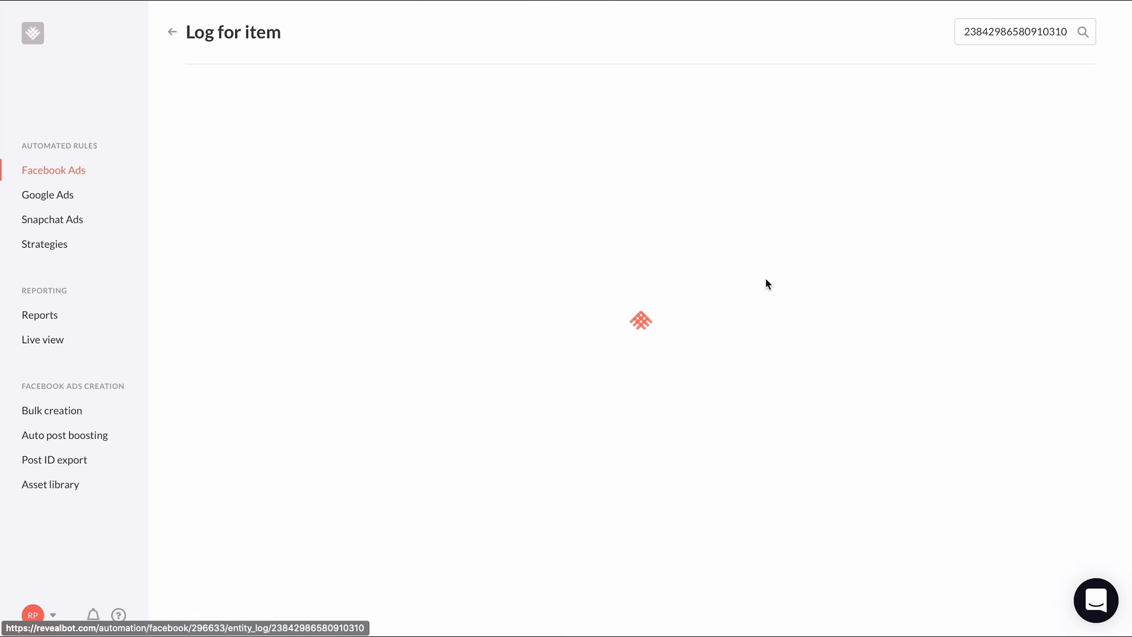